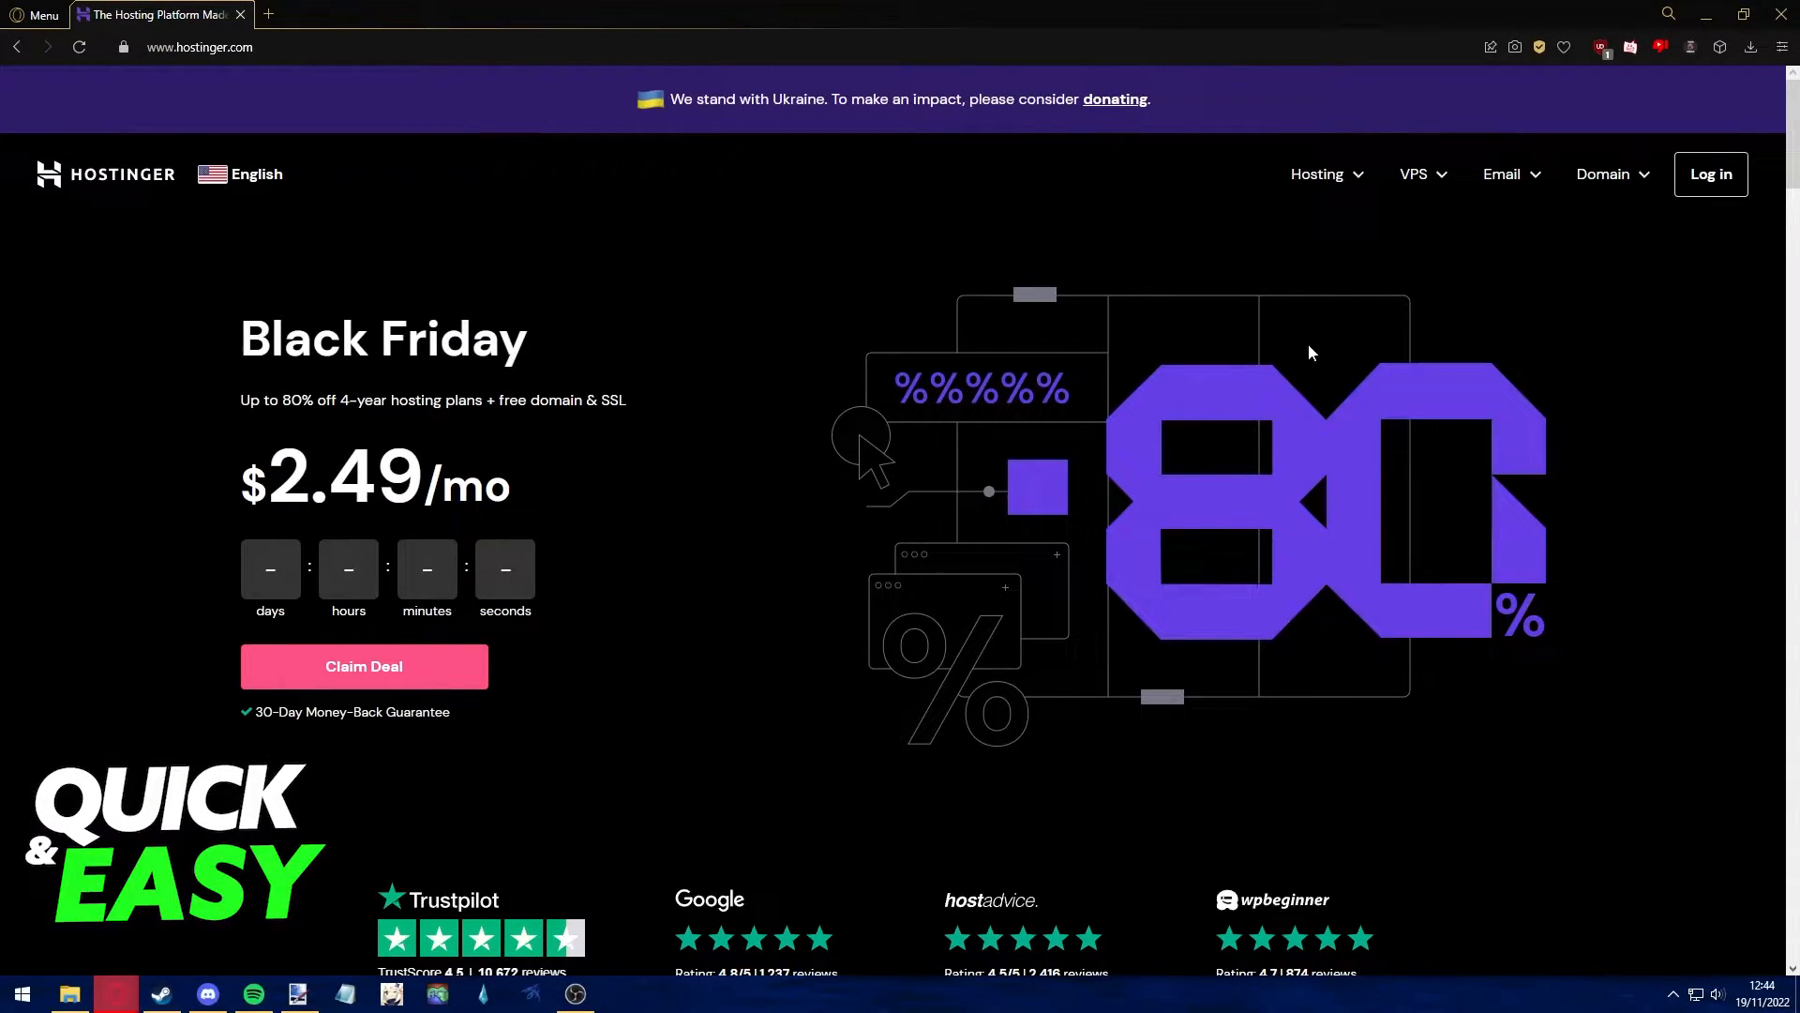
{"action": "mouse_move", "coordinate": [1710, 173]}
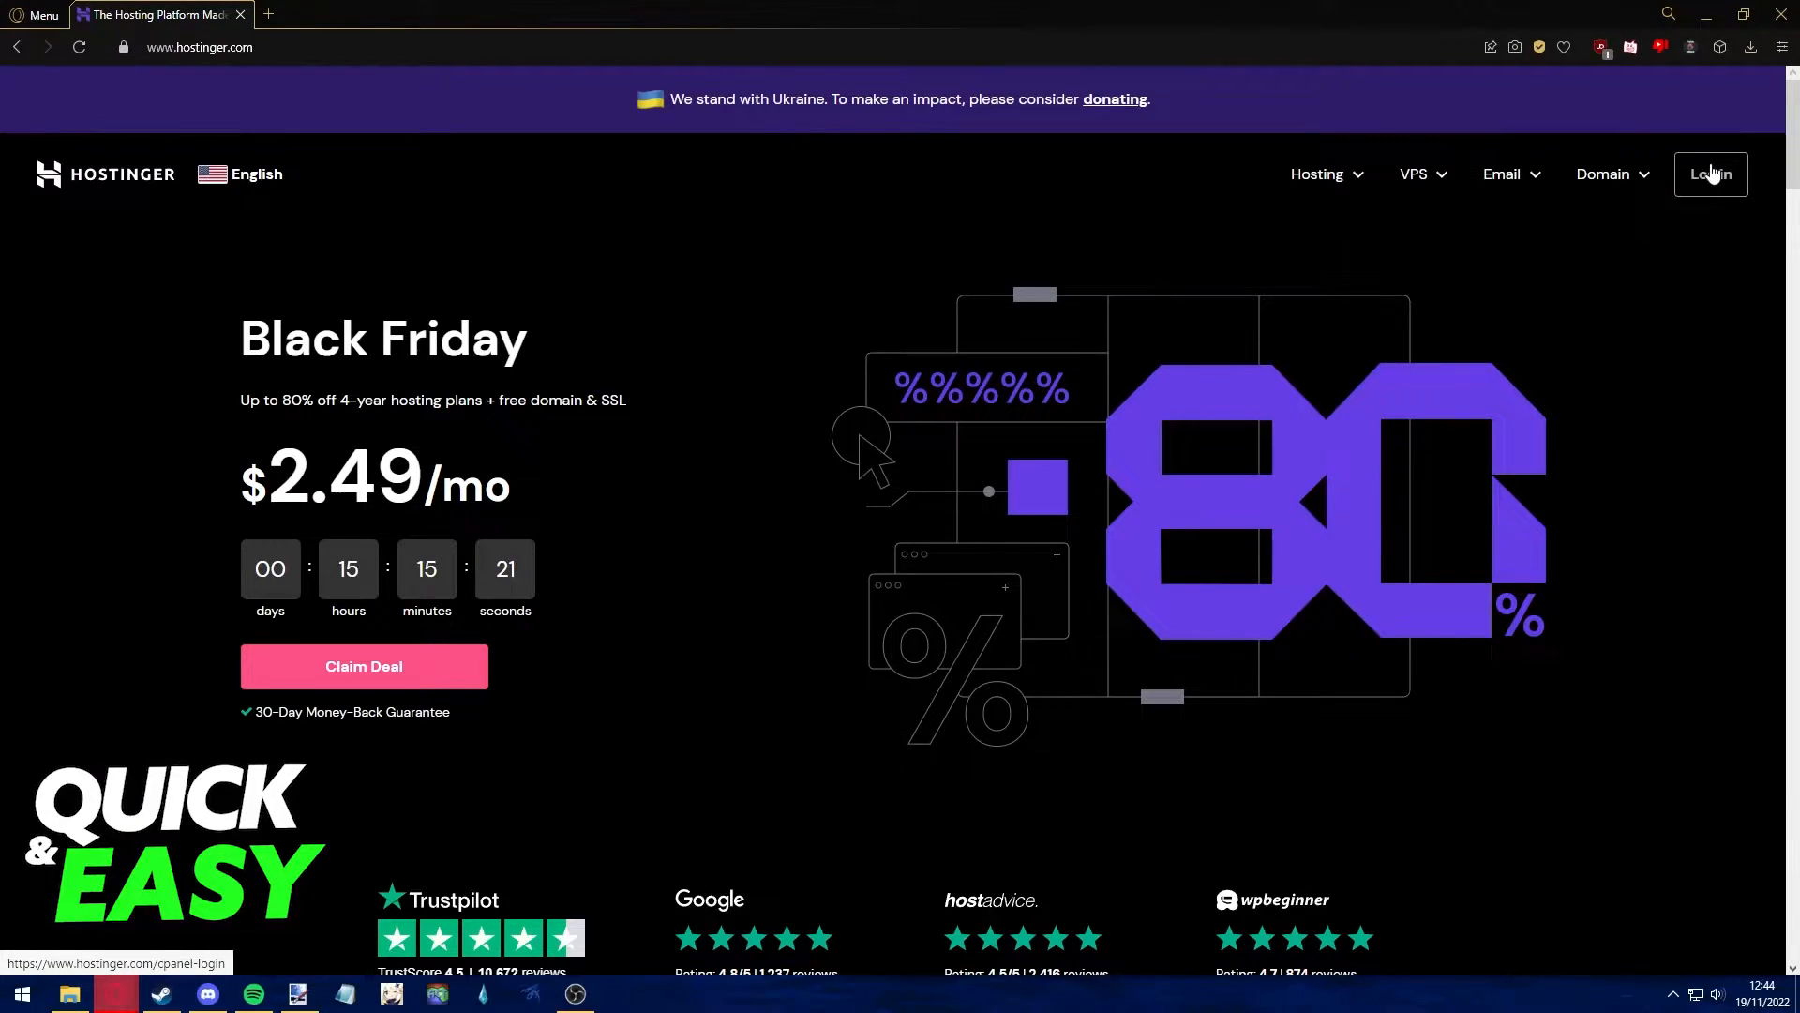
Leave the Black Friday homepage via the top-bar Log in button to reach the hosting account
{"action": "left_click", "coordinate": [1709, 174]}
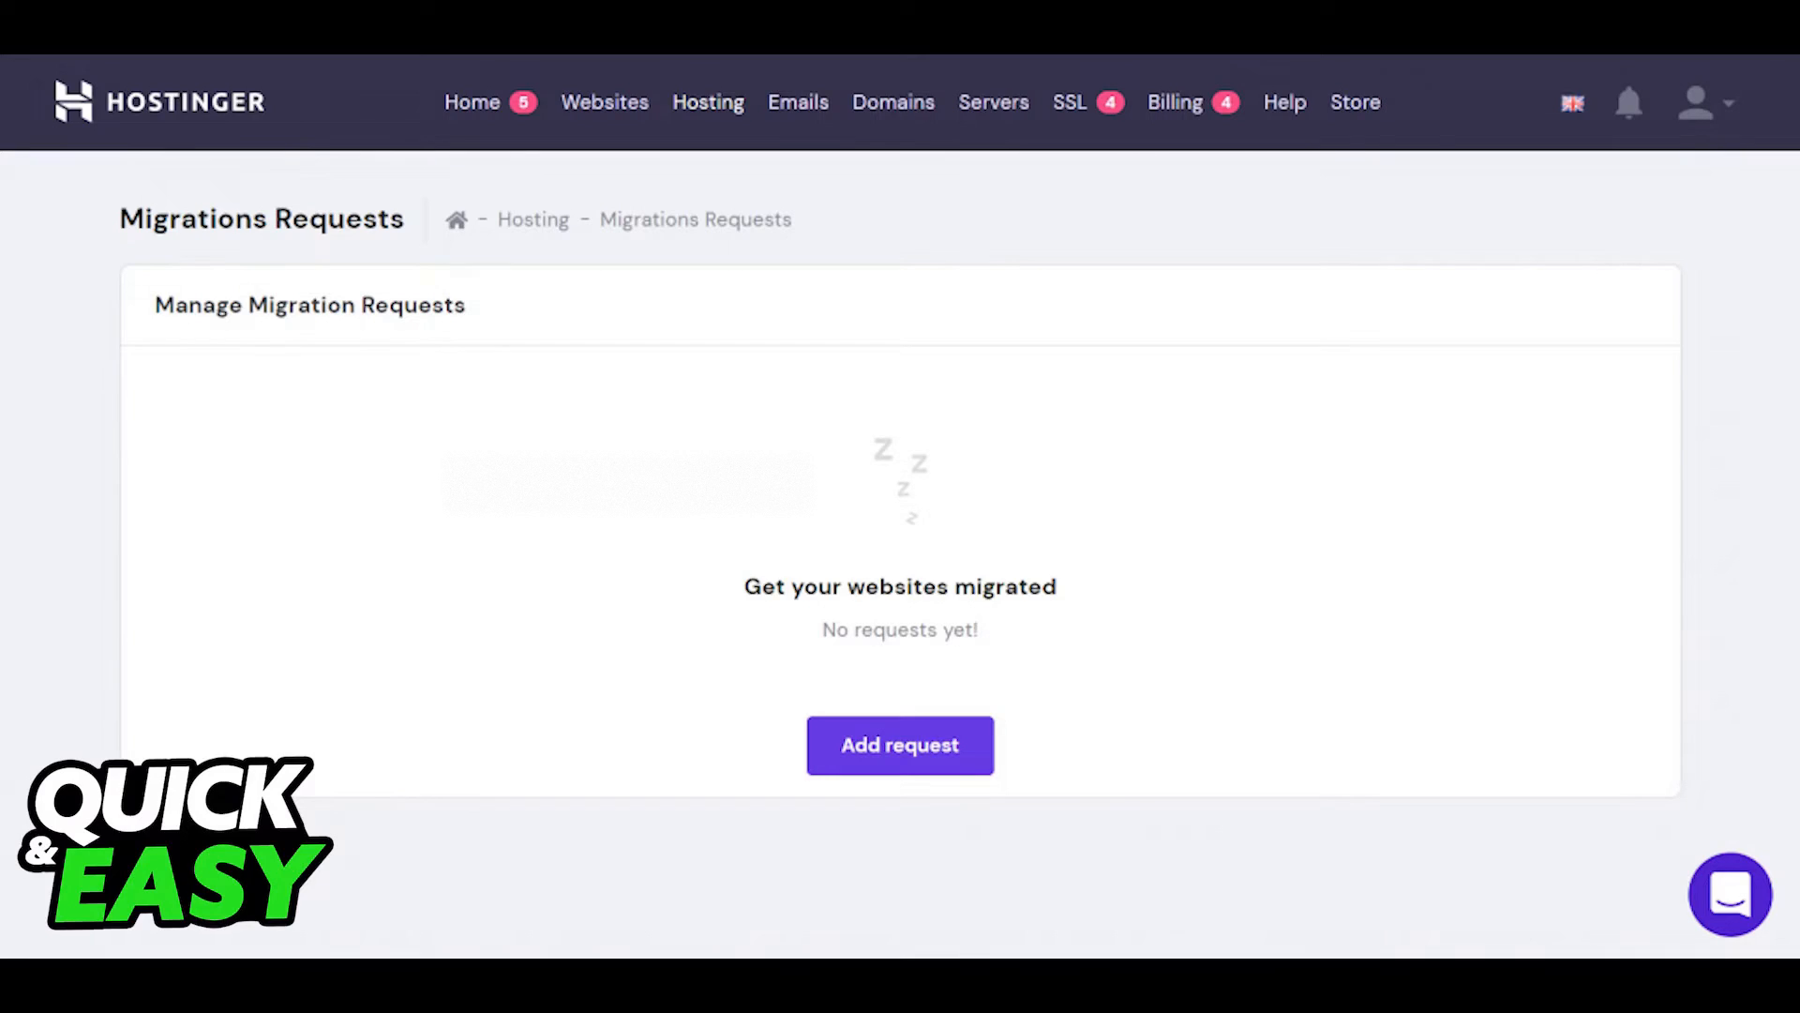
Add a request on the Migration Requests page to open the WordPress migration form
{"action": "left_click", "coordinate": [899, 743]}
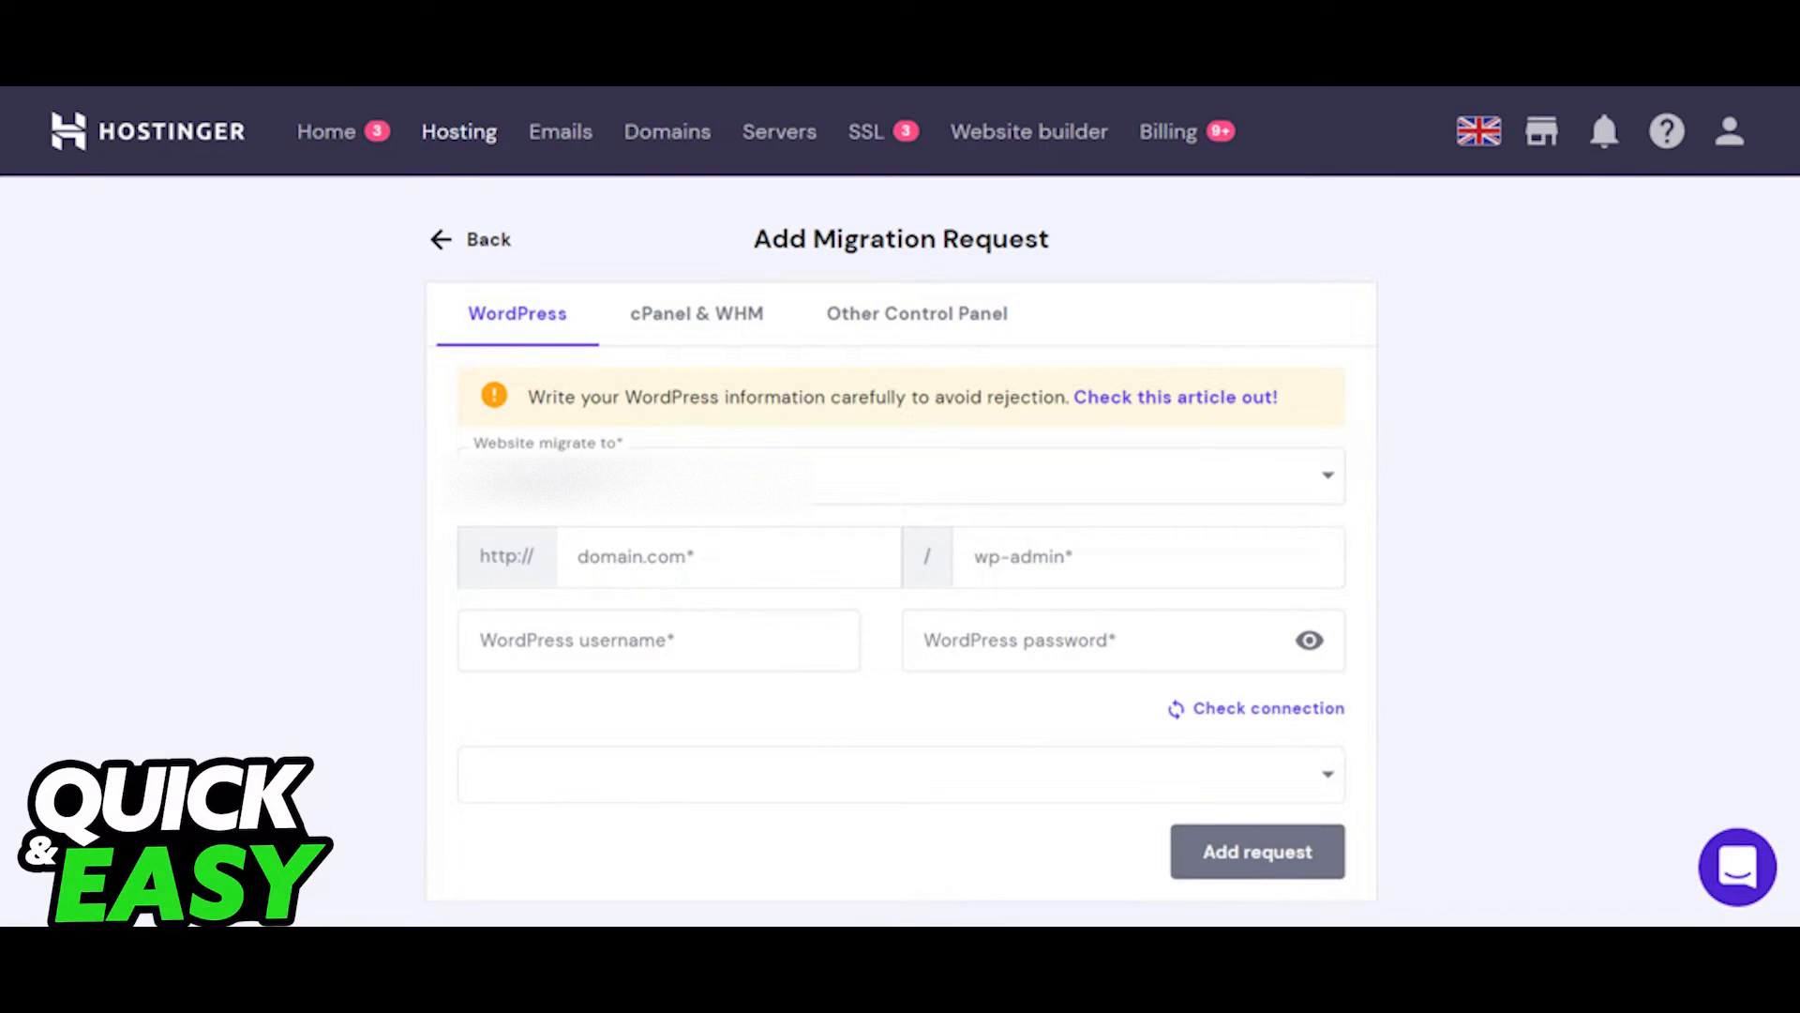